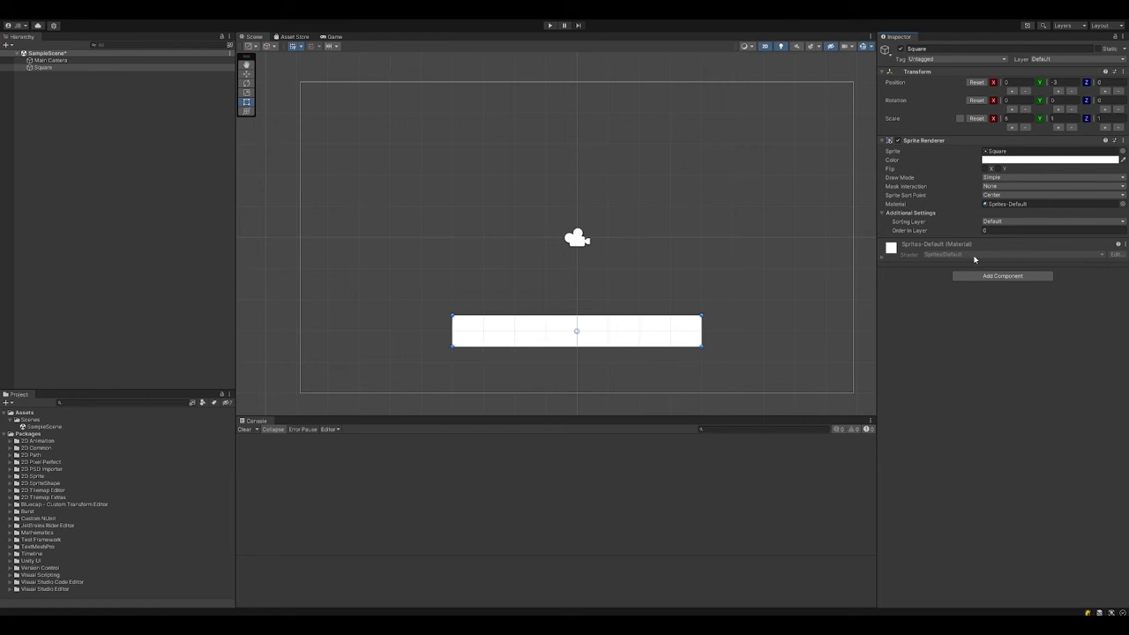
Step: Add a Box Collider 2D to the Square platform and create a new Circle sprite
left_click(1002, 276)
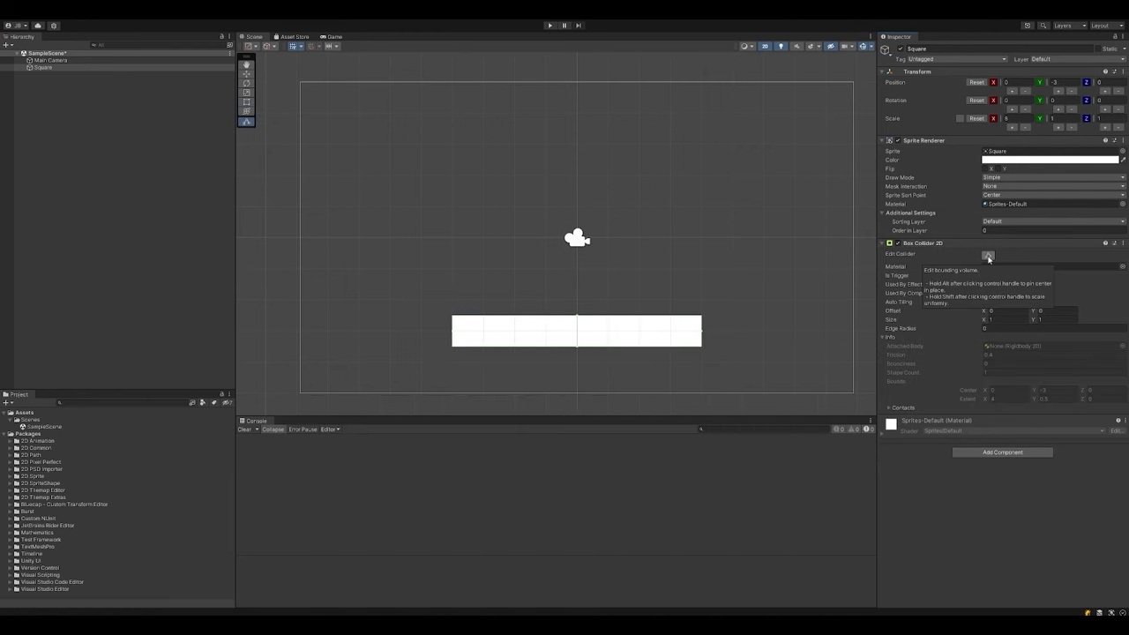
right_click(40, 79)
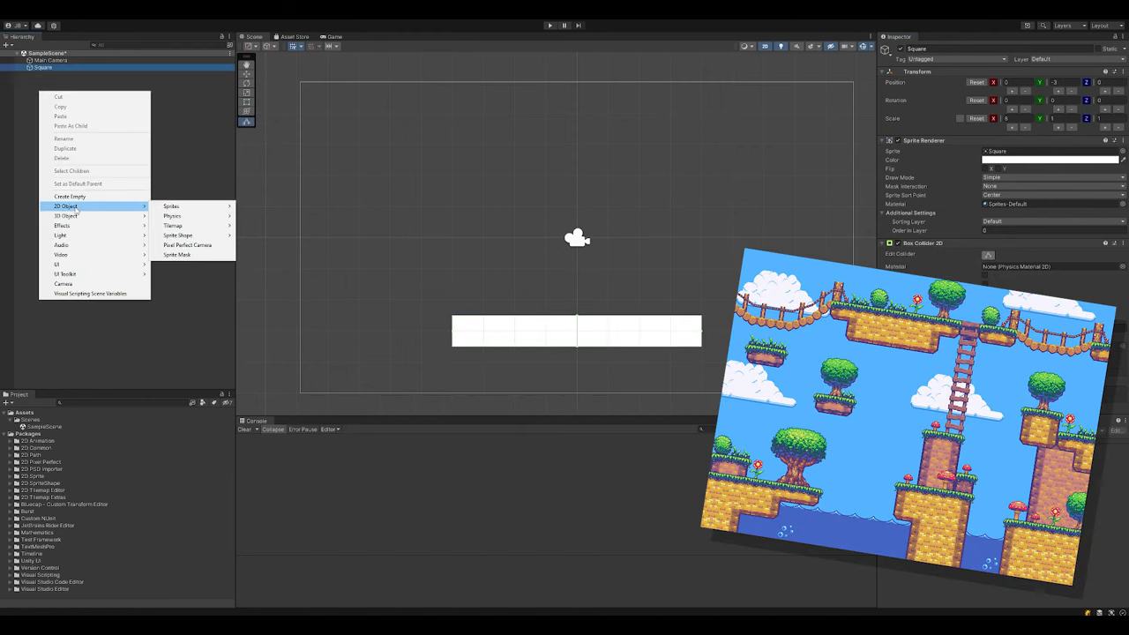
left_click(171, 205)
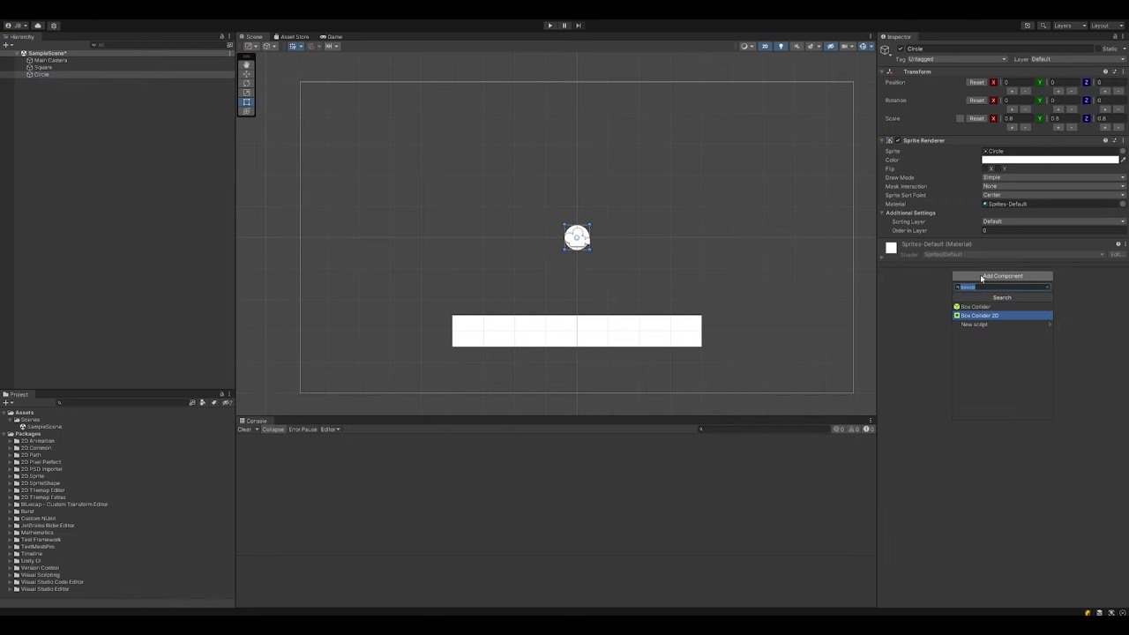
Step: Give the Circle sprite a collider component
left_click(550, 25)
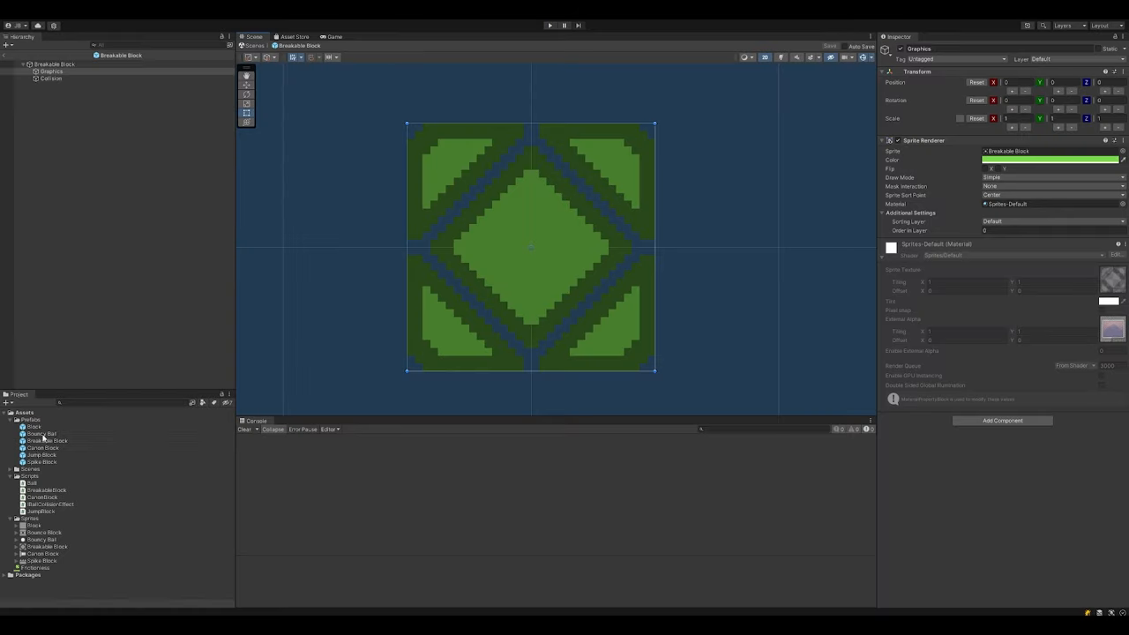
Step: Select the Spike Block prefab's Collision child to set up its collision
left_click(43, 447)
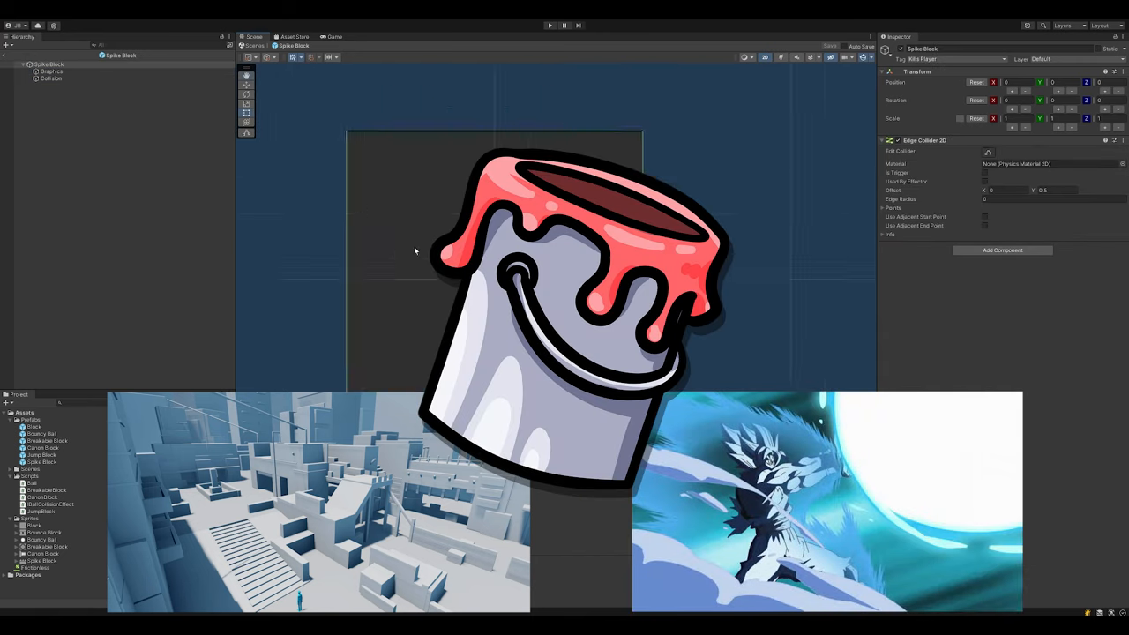
left_click(50, 78)
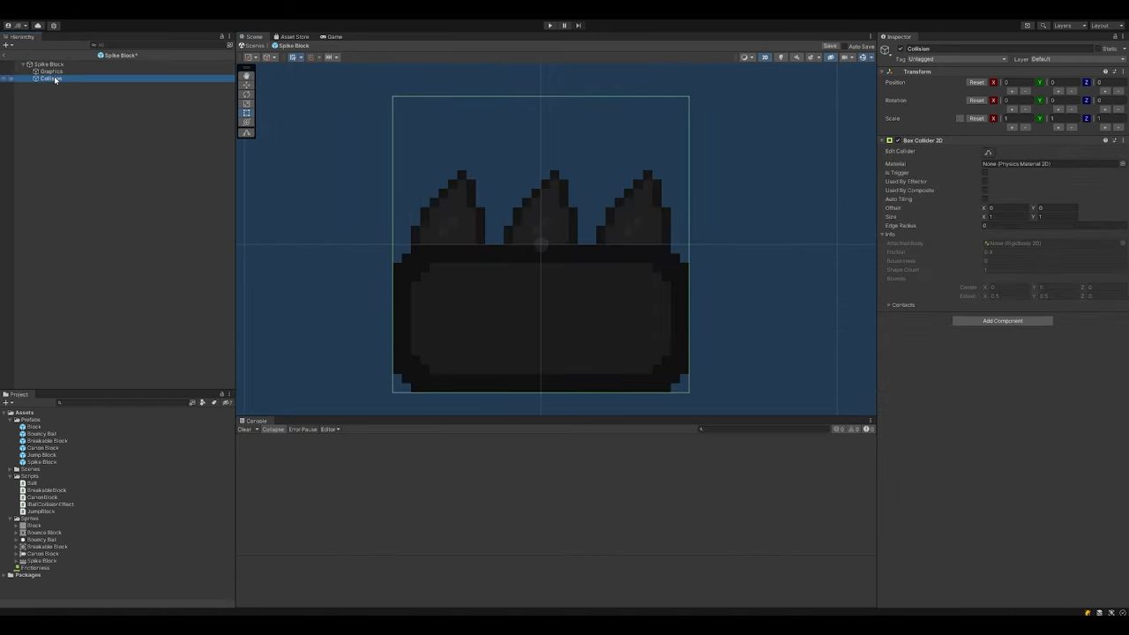
left_click(549, 25)
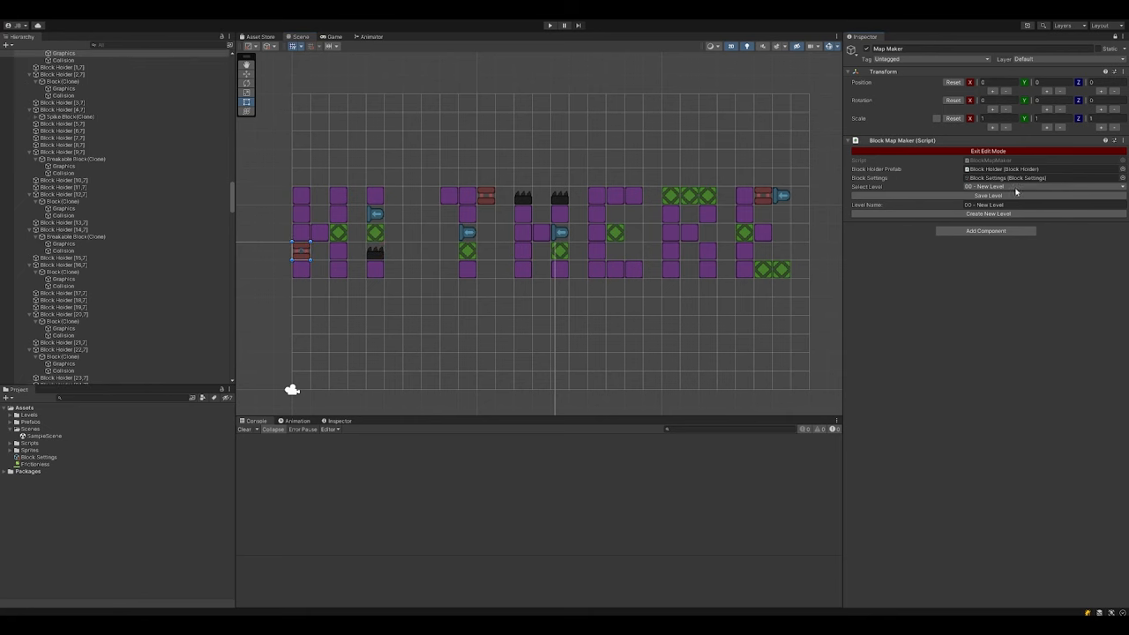
Step: Load the Test level from the Map Maker's Select Level dropdown
left_click(1041, 186)
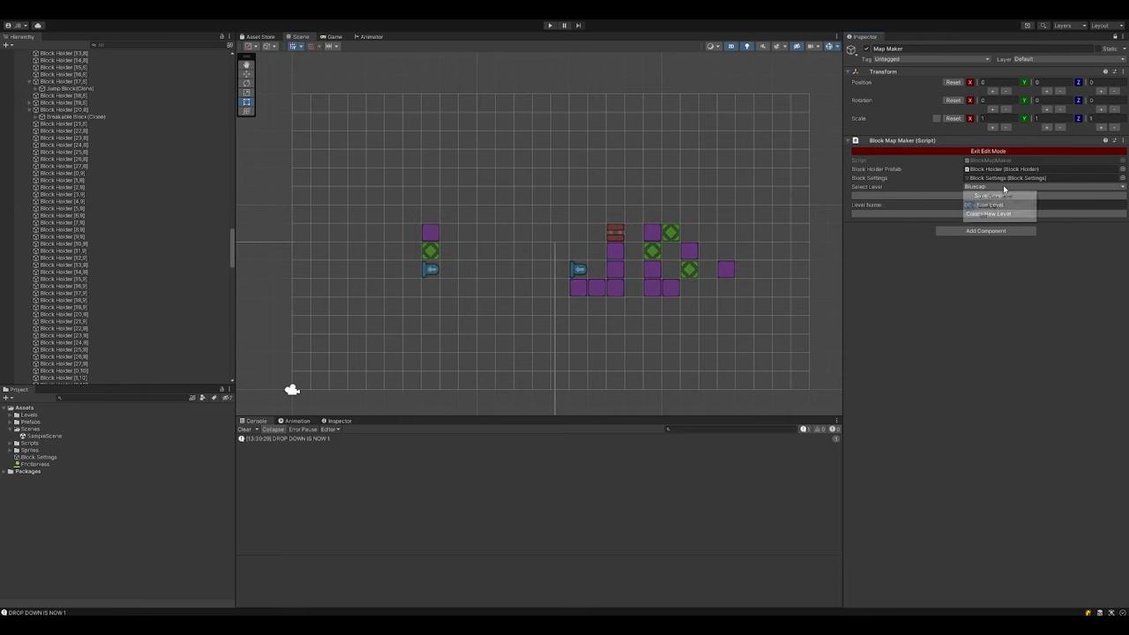
left_click(992, 195)
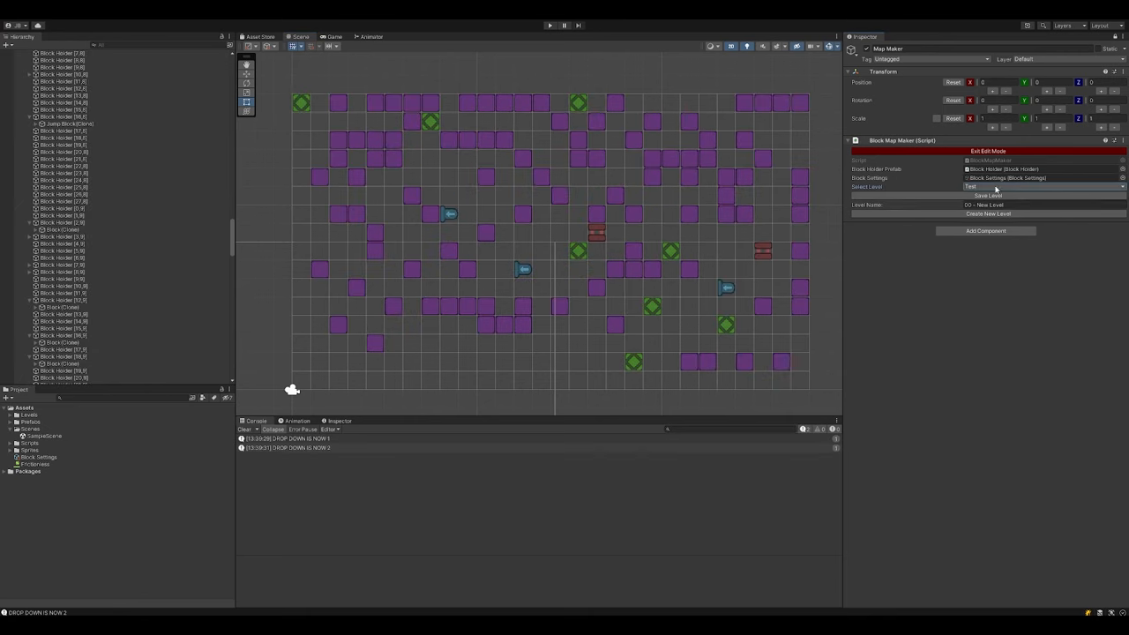
left_click(549, 24)
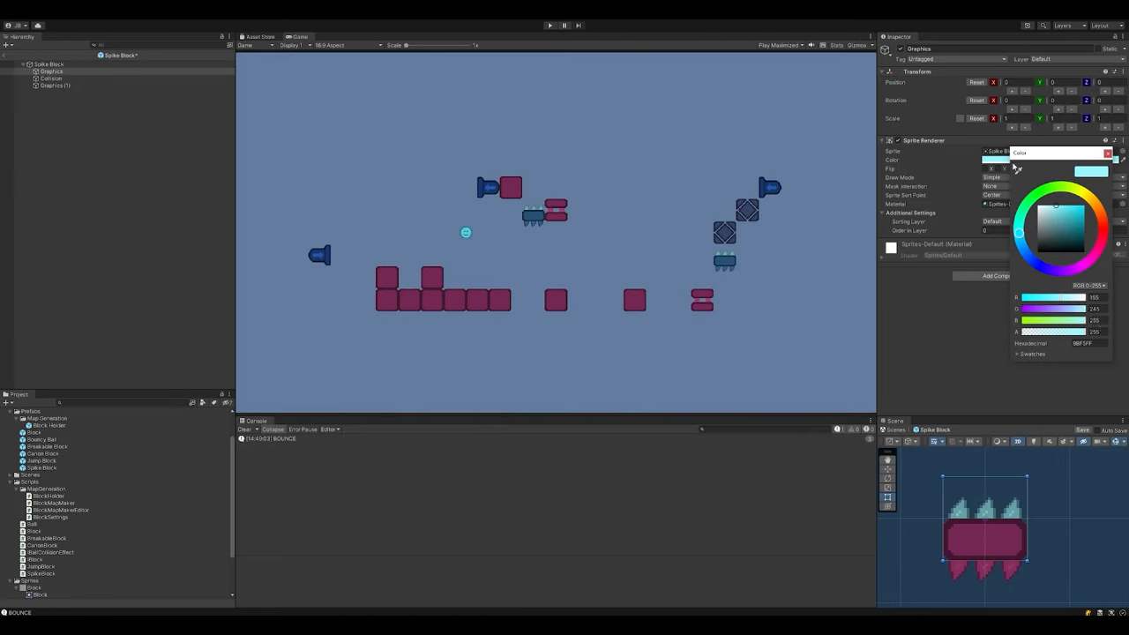
Step: Recolour the level sprites purple and set up the Main Menu scene
left_click(1054, 209)
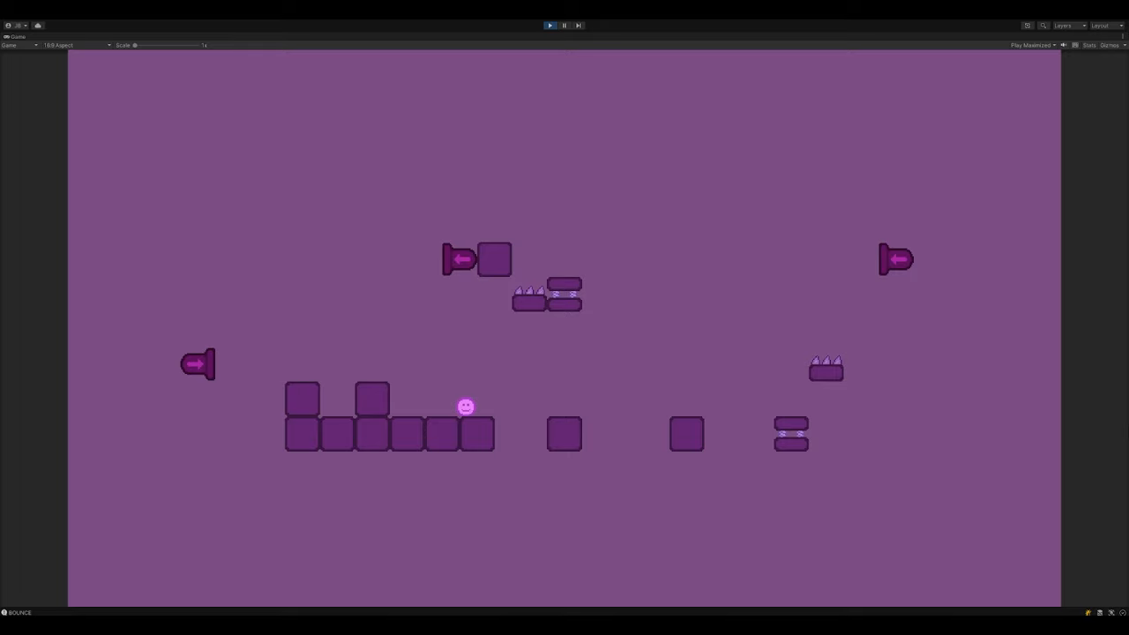
left_click(550, 25)
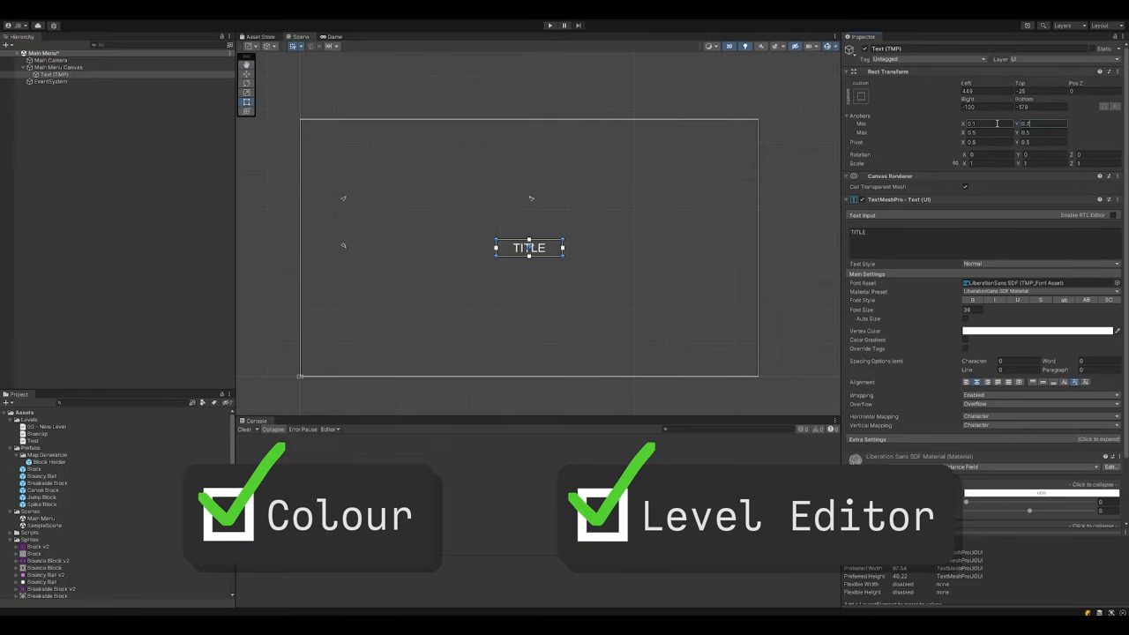
Step: Add the level button row and page buttons to the Main Menu canvas
right_click(43, 67)
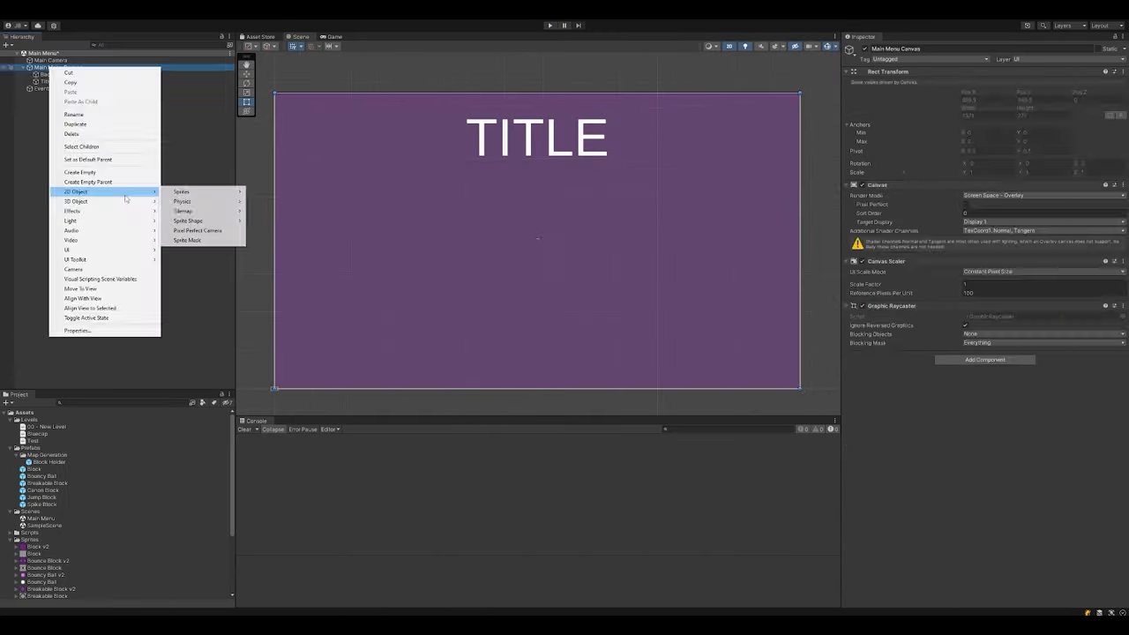
left_click(79, 172)
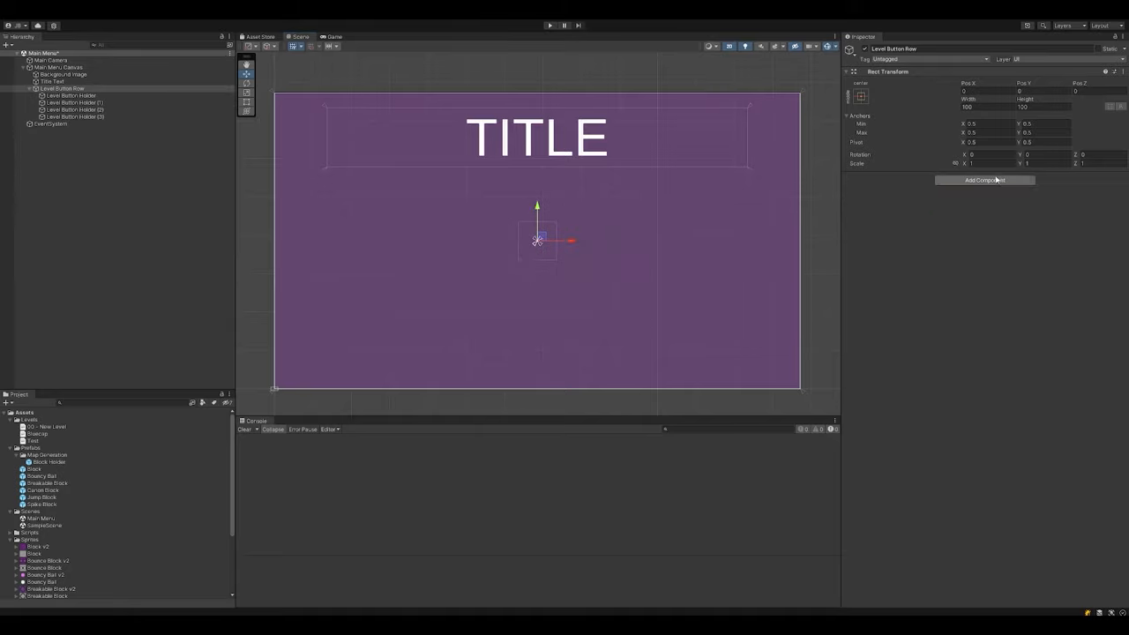
left_click(549, 24)
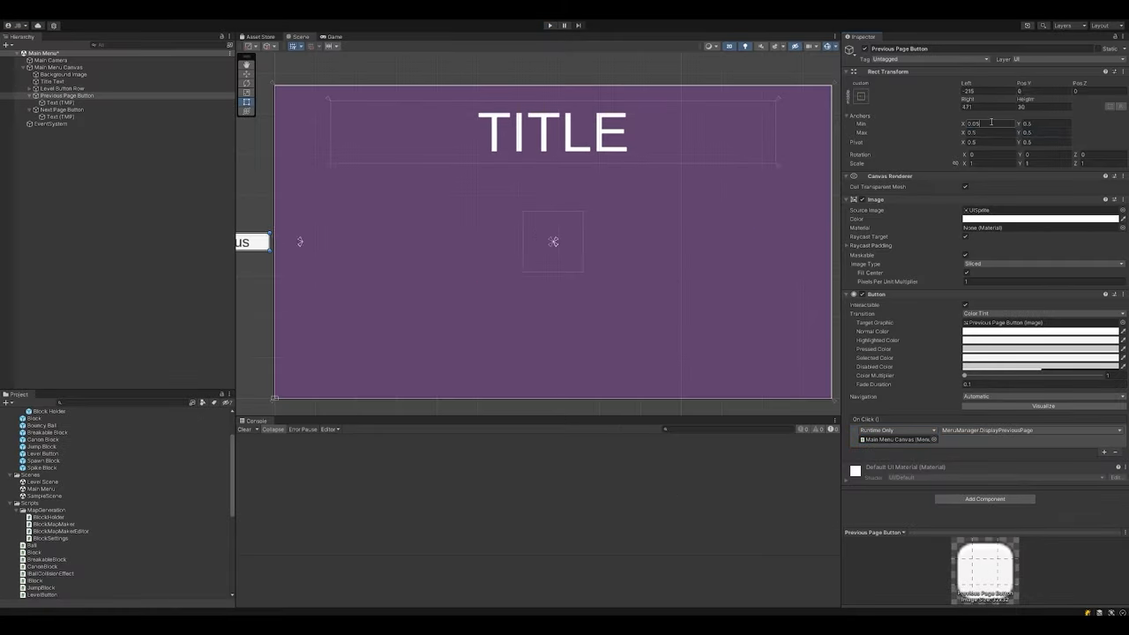
left_click(550, 25)
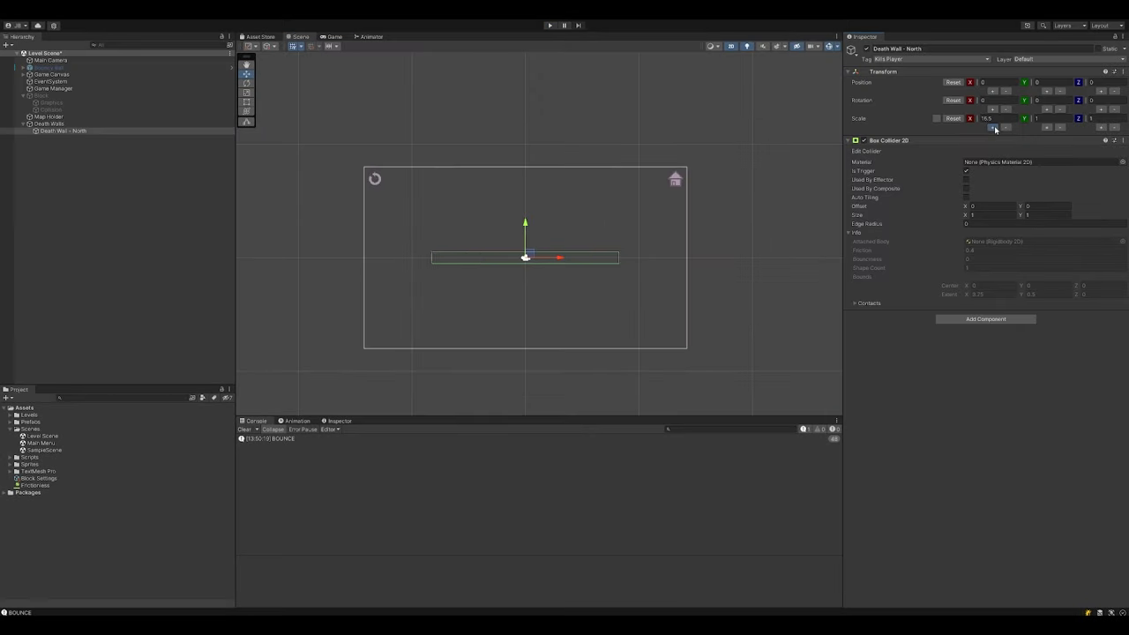
Step: Place a star above the upper-left platform, then switch to the 0-3 How To Die level
left_click(550, 25)
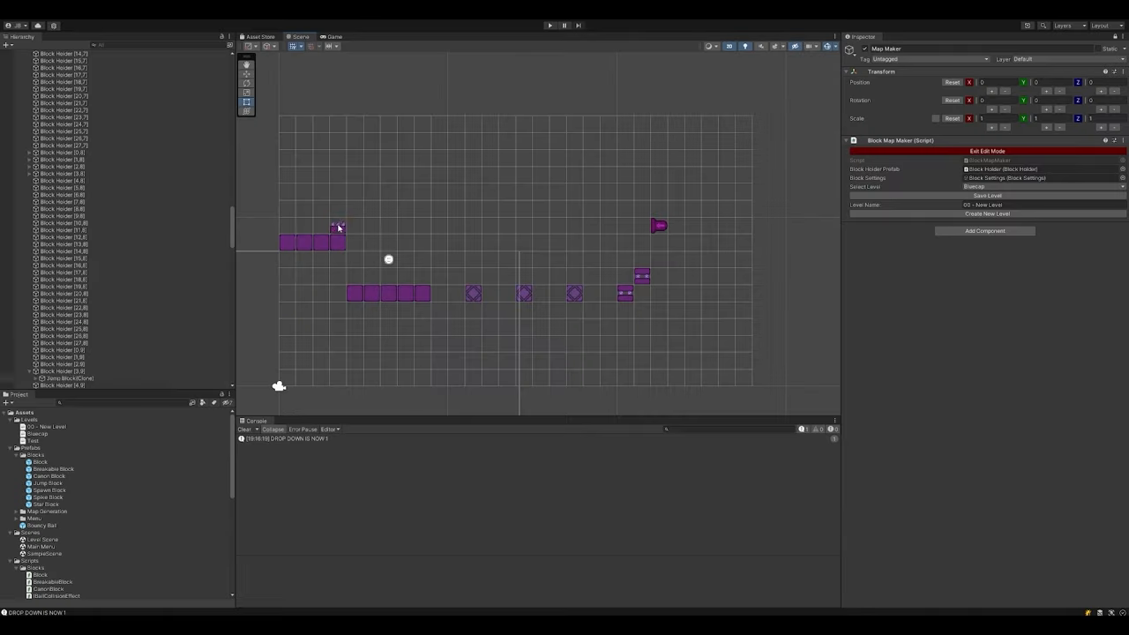
left_click(337, 225)
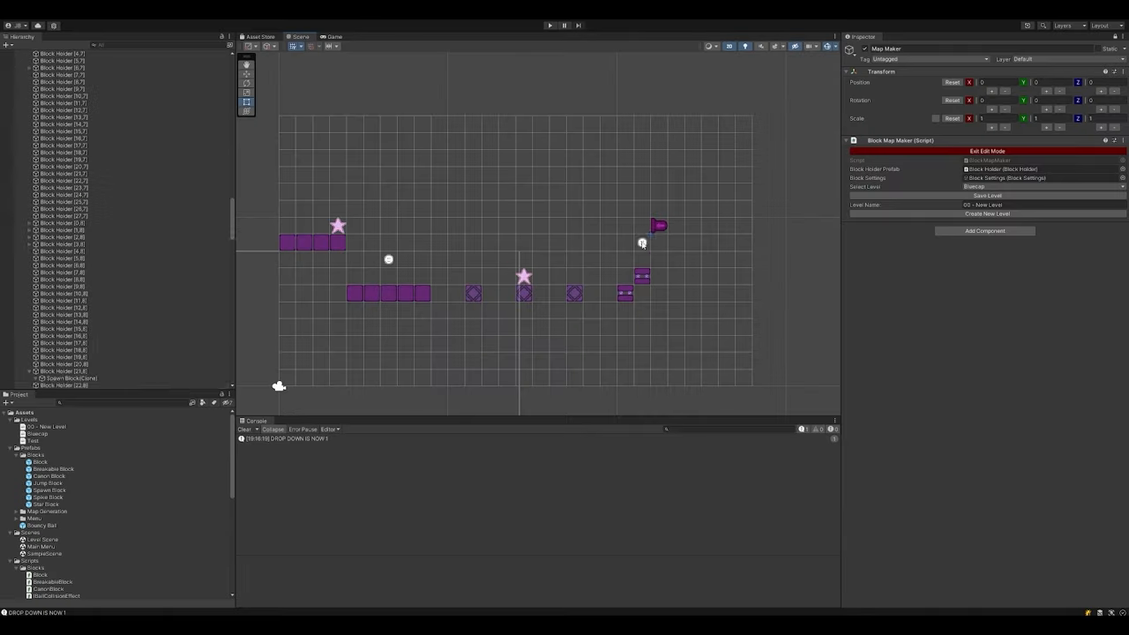
left_click(550, 24)
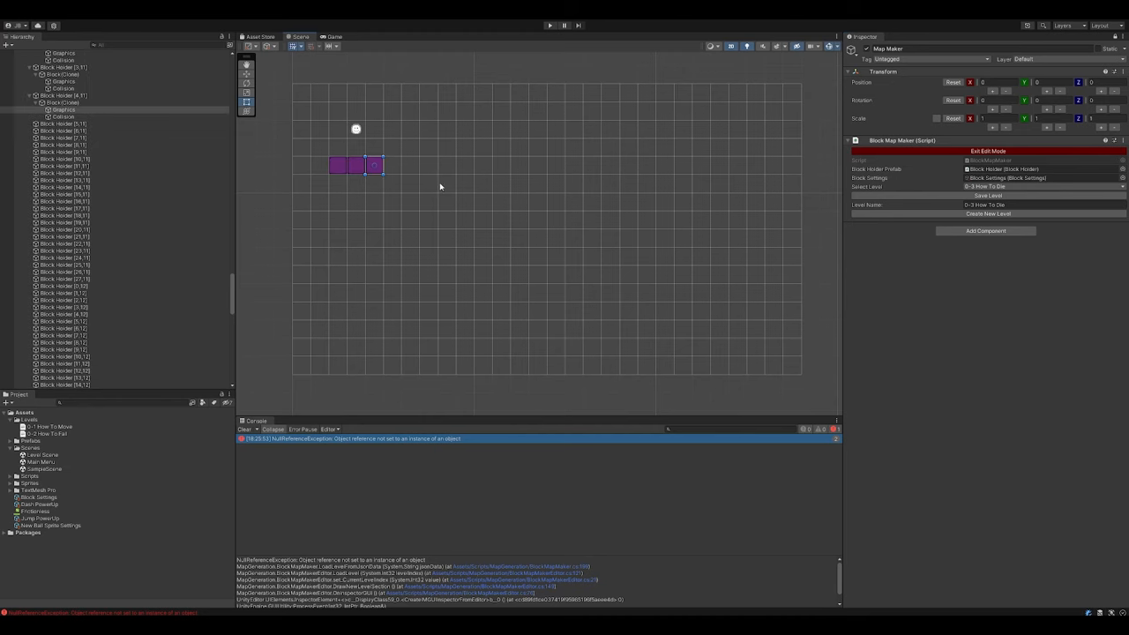
Step: Paint a row of blocks extending the platform and place another block
left_click_drag(375, 165, 507, 165)
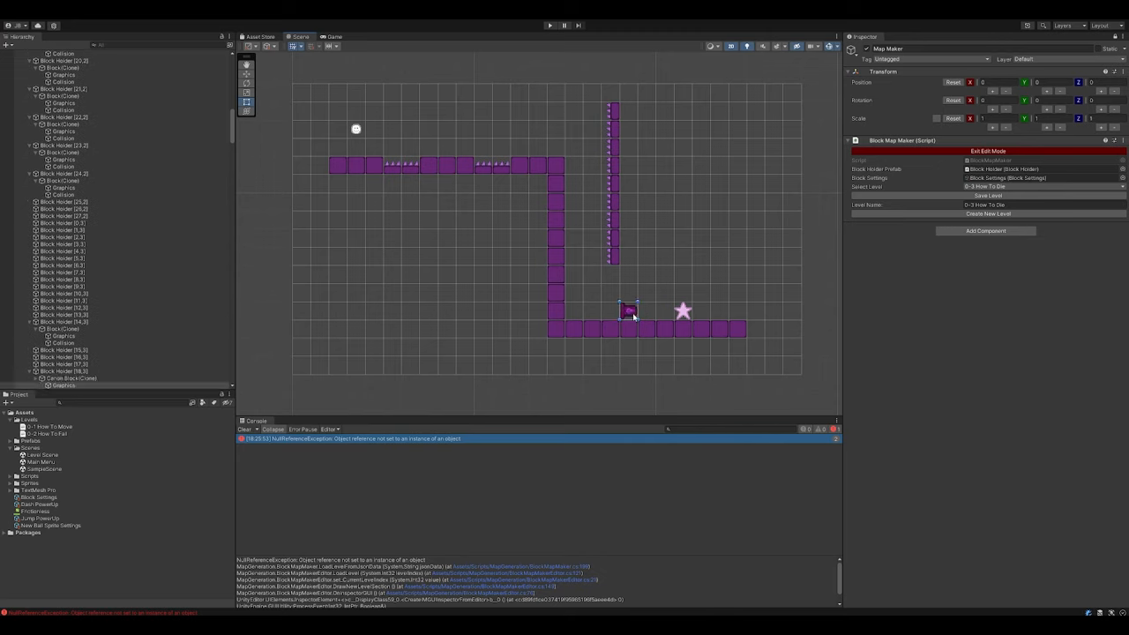
left_click(549, 25)
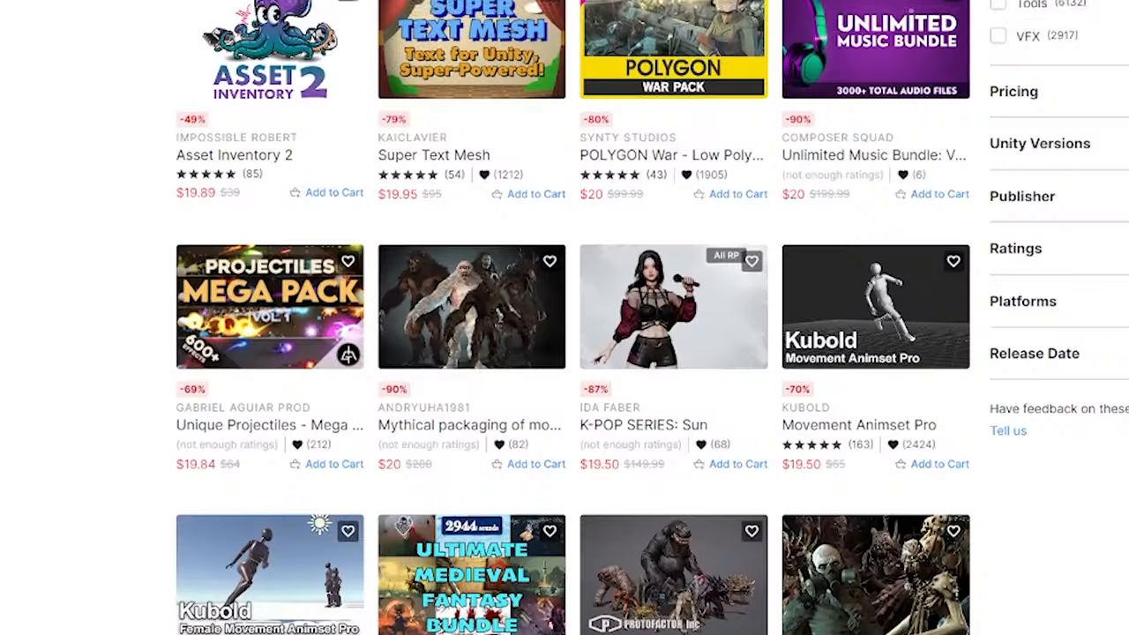
Step: Scroll the Asset Store results and browse the Pixel Heroes Megapack preview screenshots
scroll("down", 3)
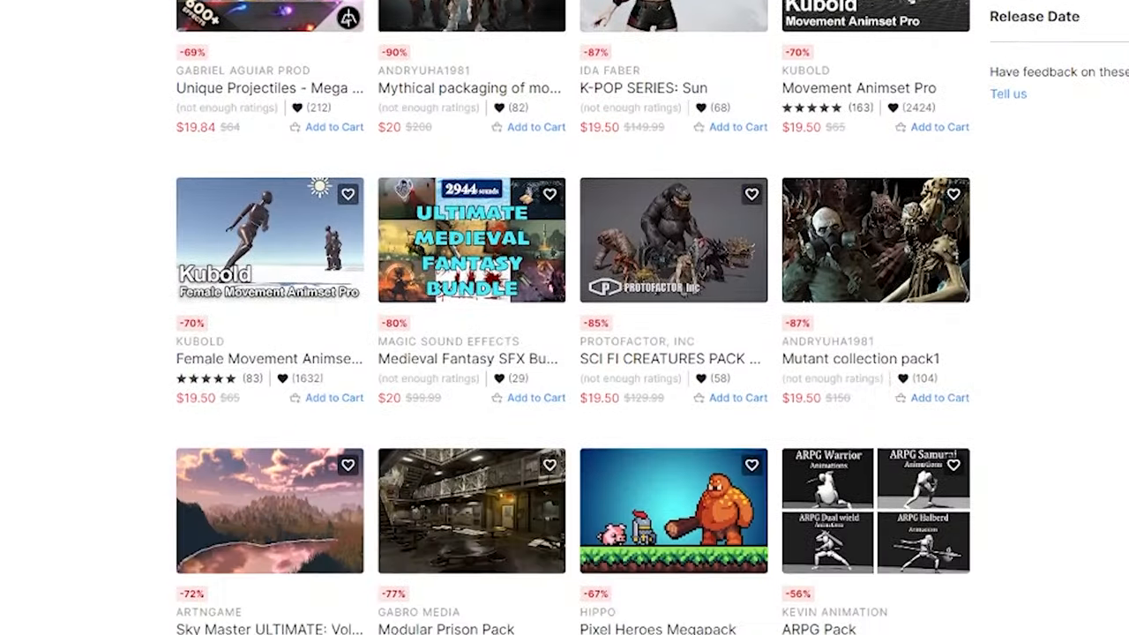
scroll("down", 3)
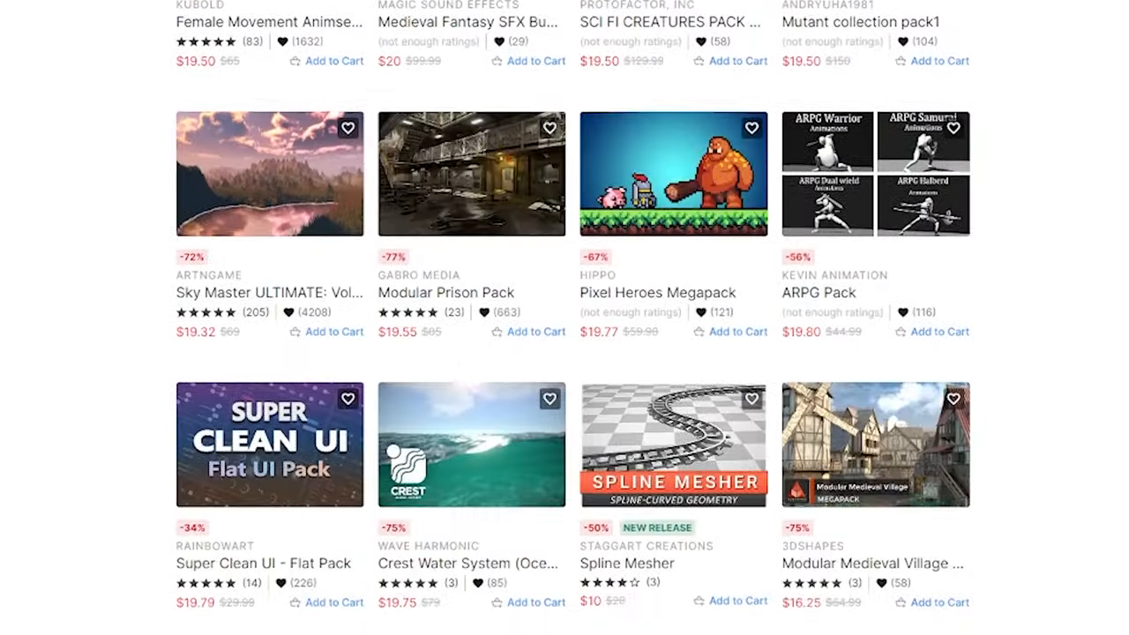
scroll("down", 3)
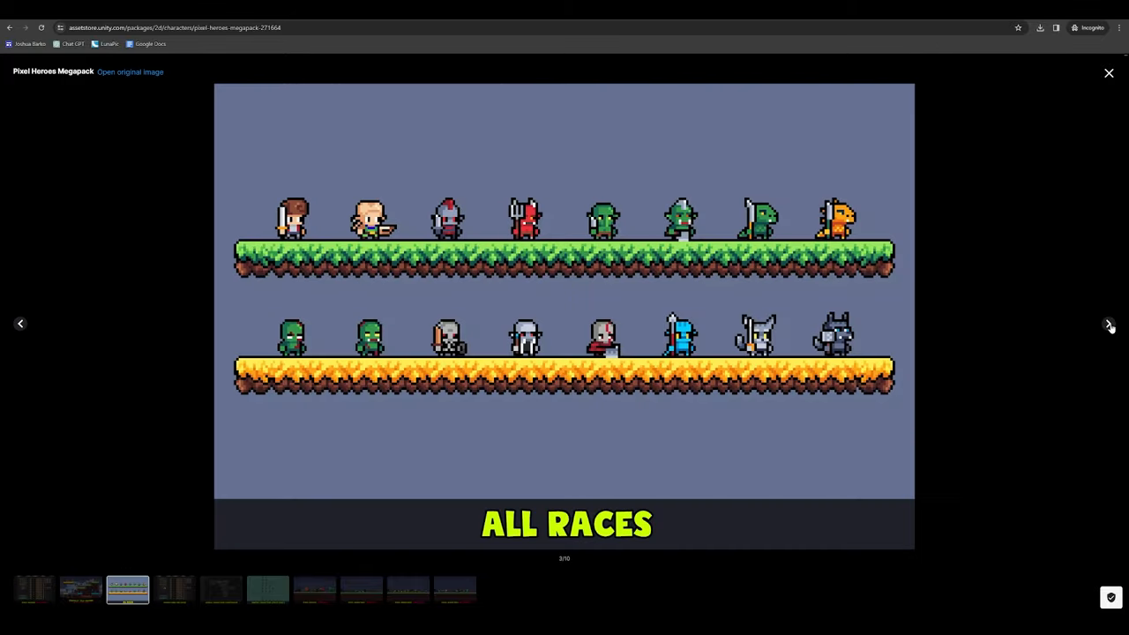
left_click(1110, 323)
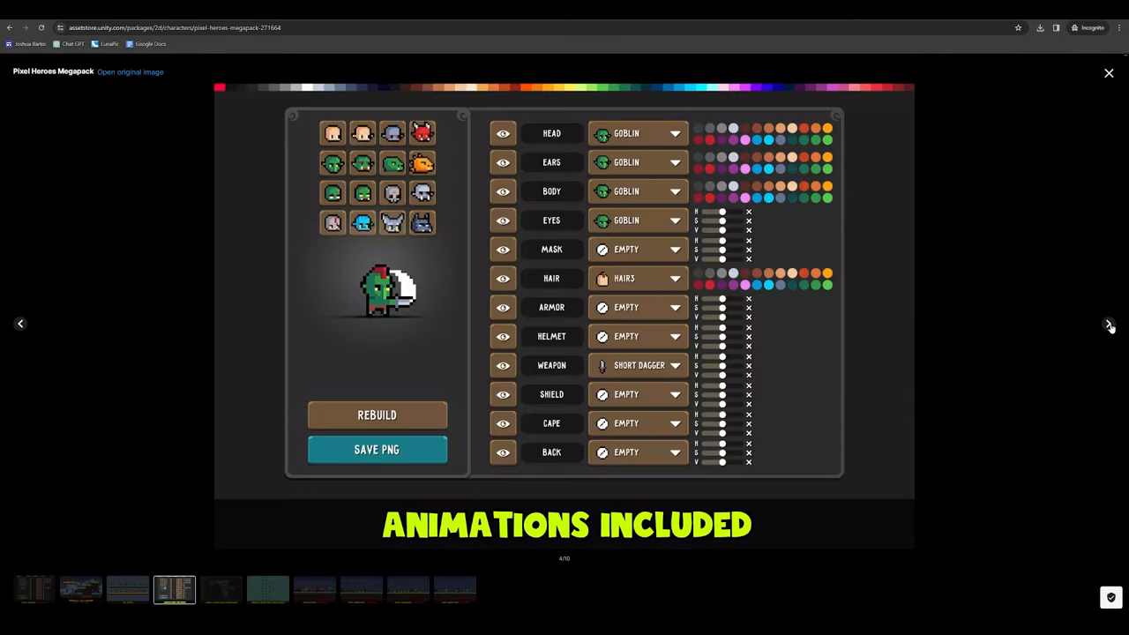
left_click(20, 324)
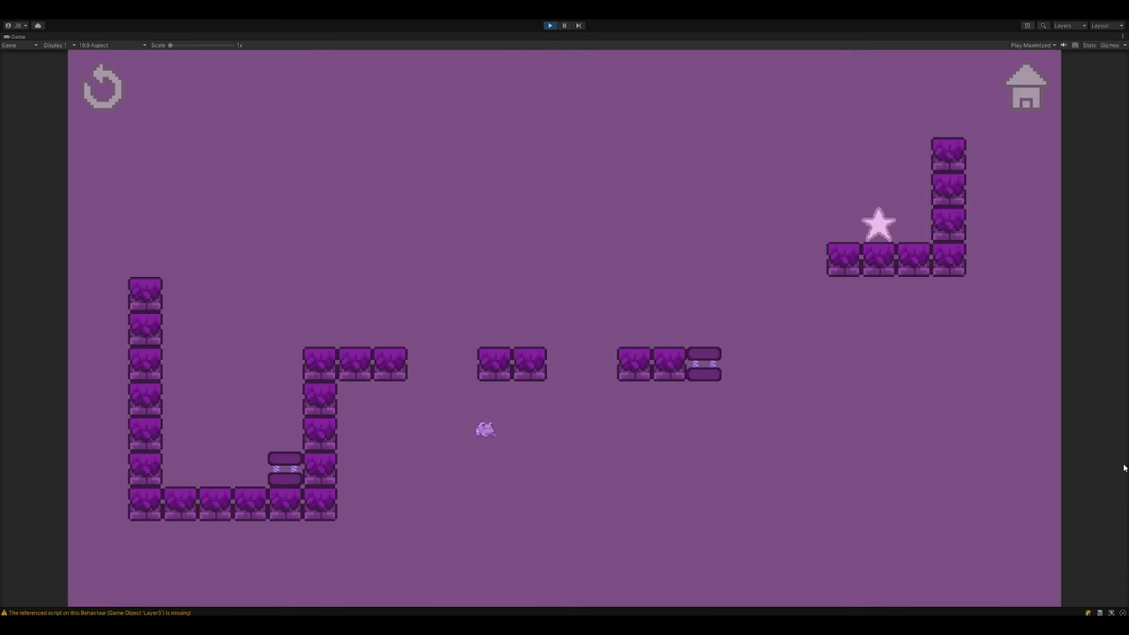
Step: Play through the levels, then stop Play mode to return to editing
left_click(550, 25)
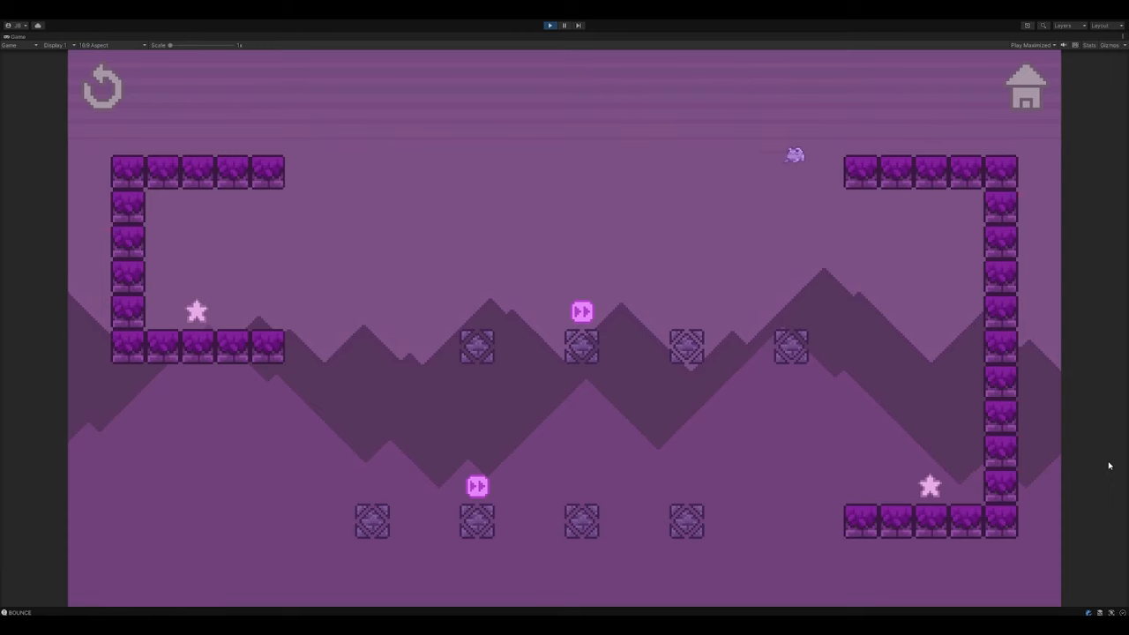
left_click(549, 24)
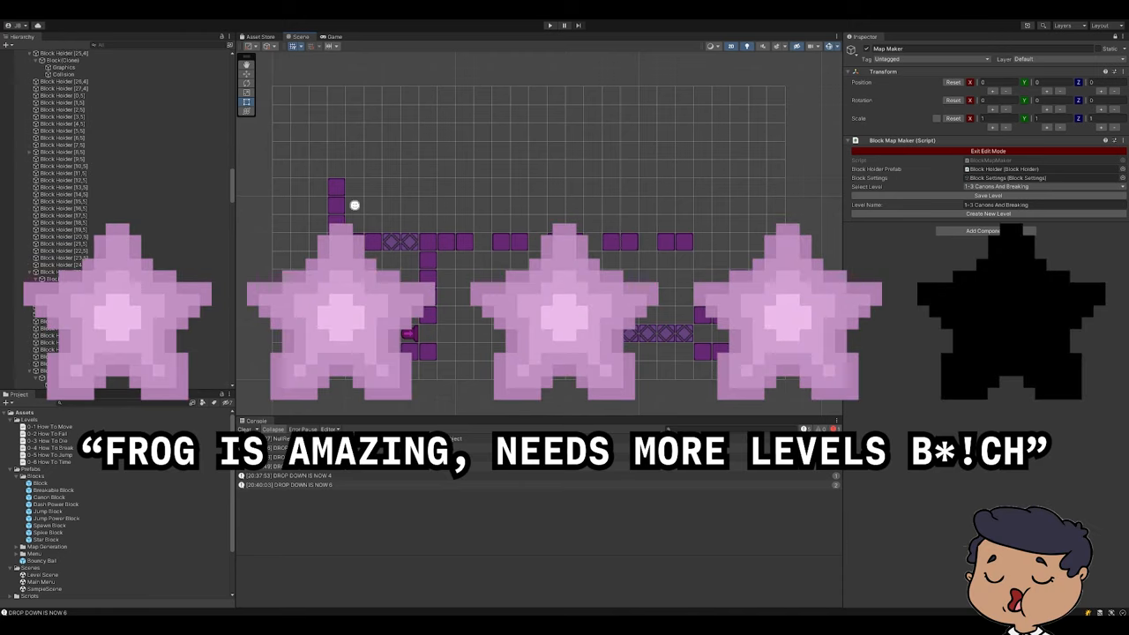
Step: Open the frog game's itch.io WebGL build and start level 1 from level select
left_click(550, 25)
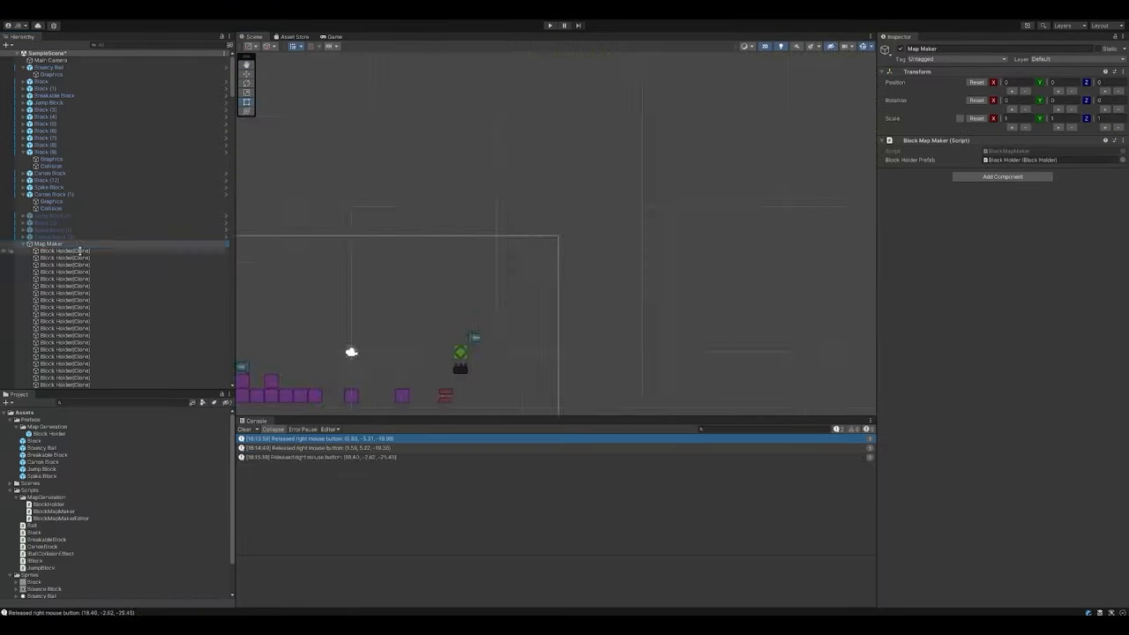
left_click(550, 24)
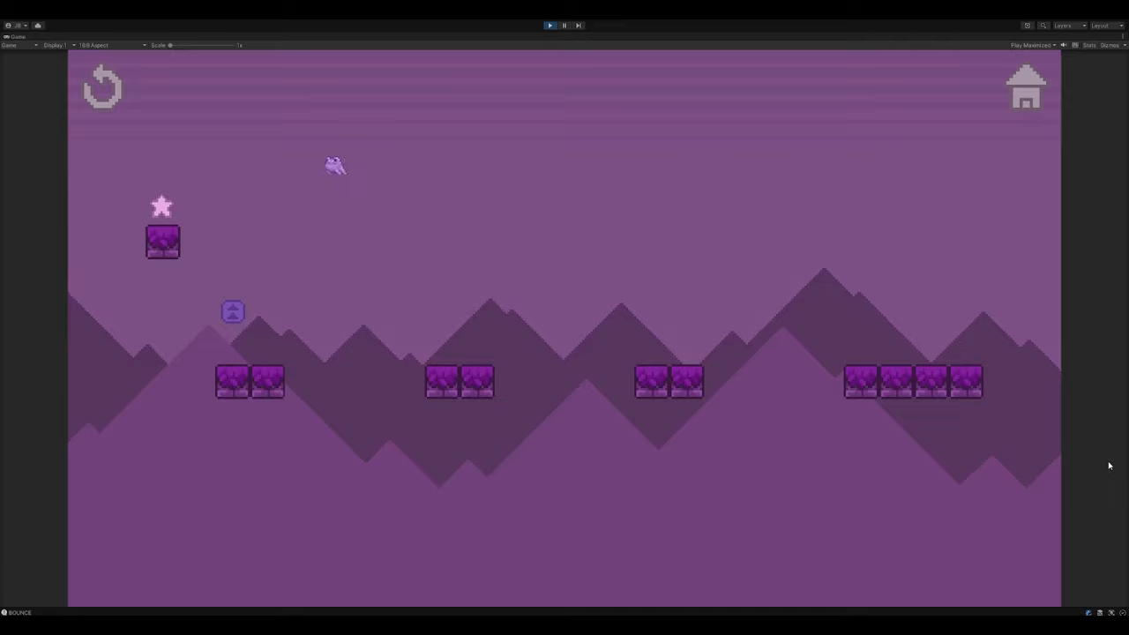
left_click(1025, 86)
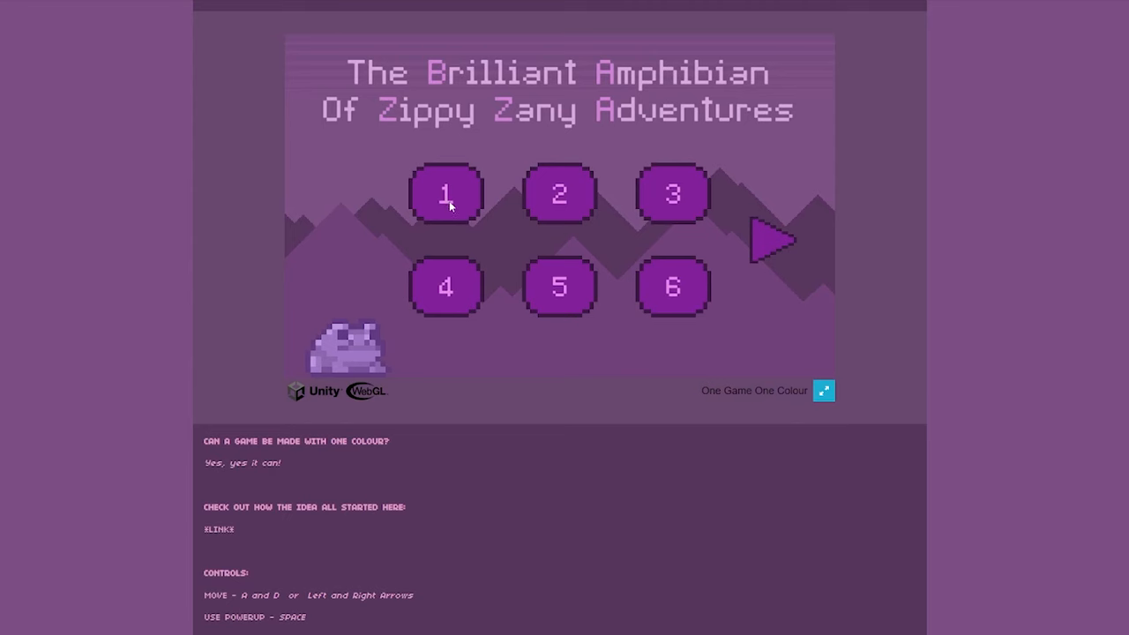
left_click(446, 191)
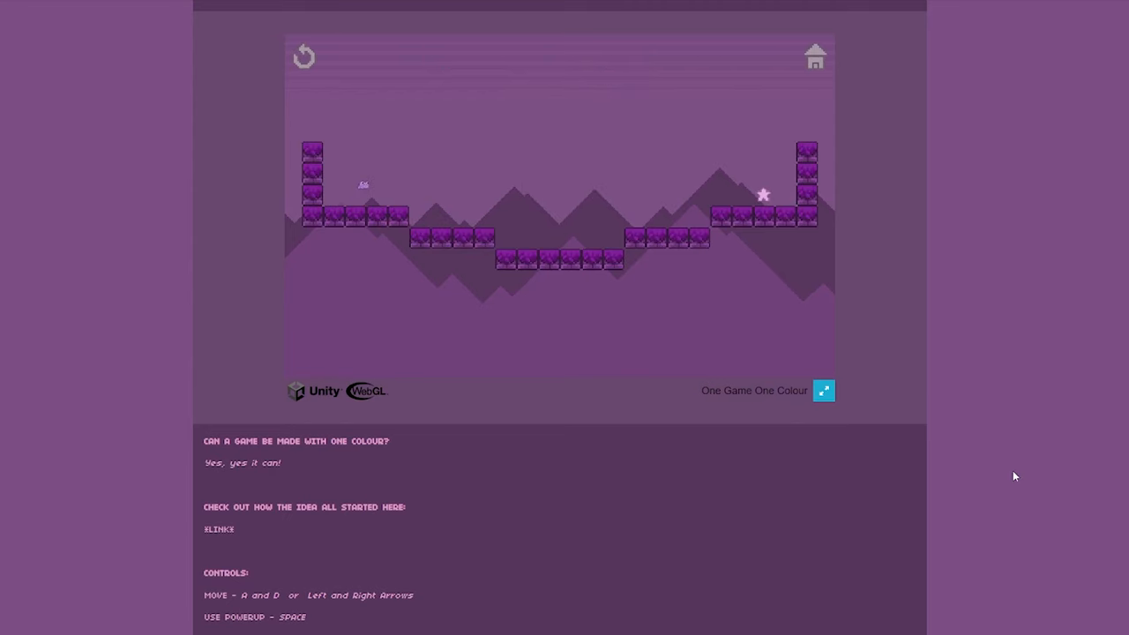